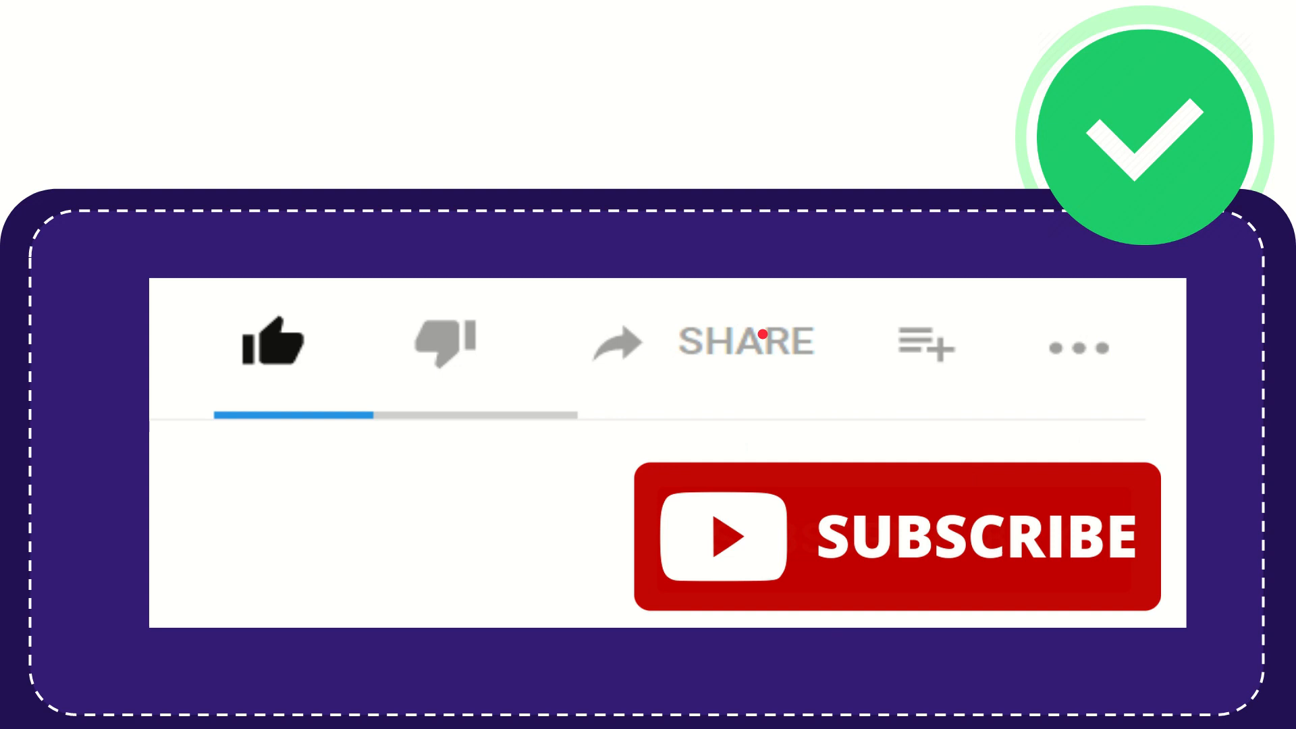
mouse_move(752, 411)
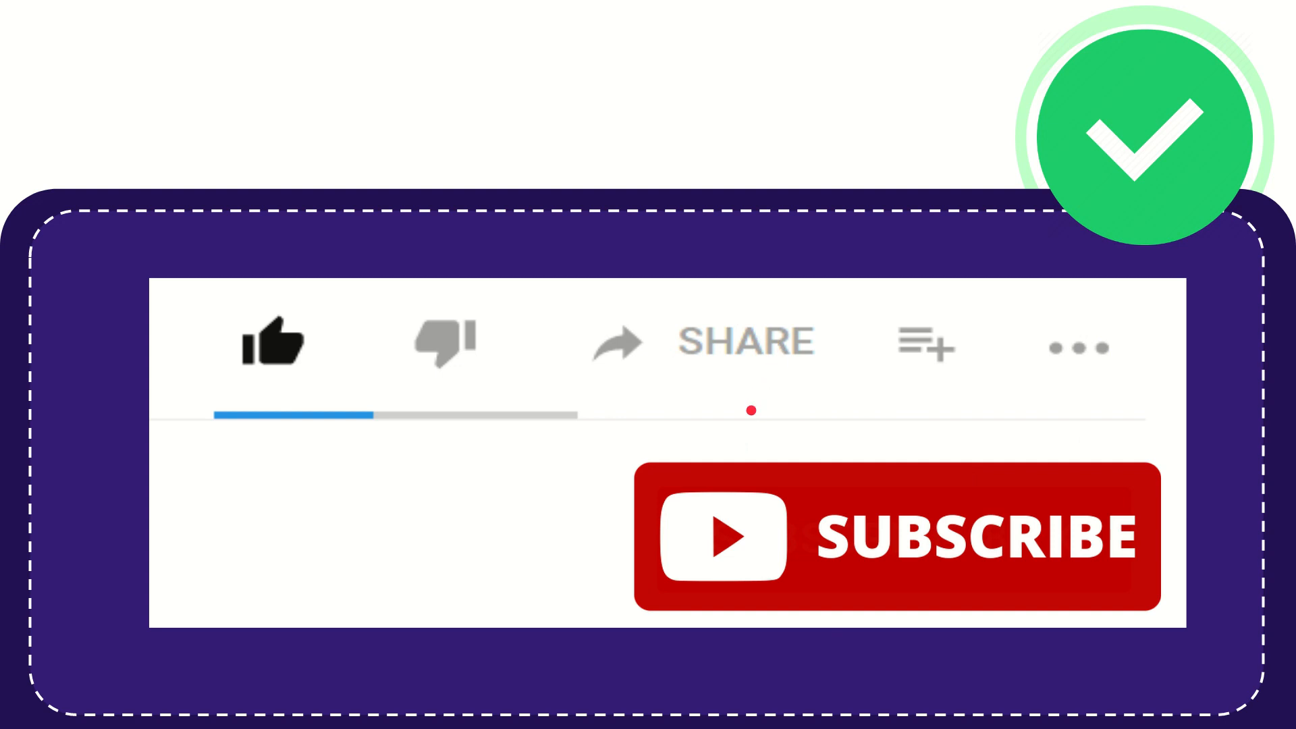